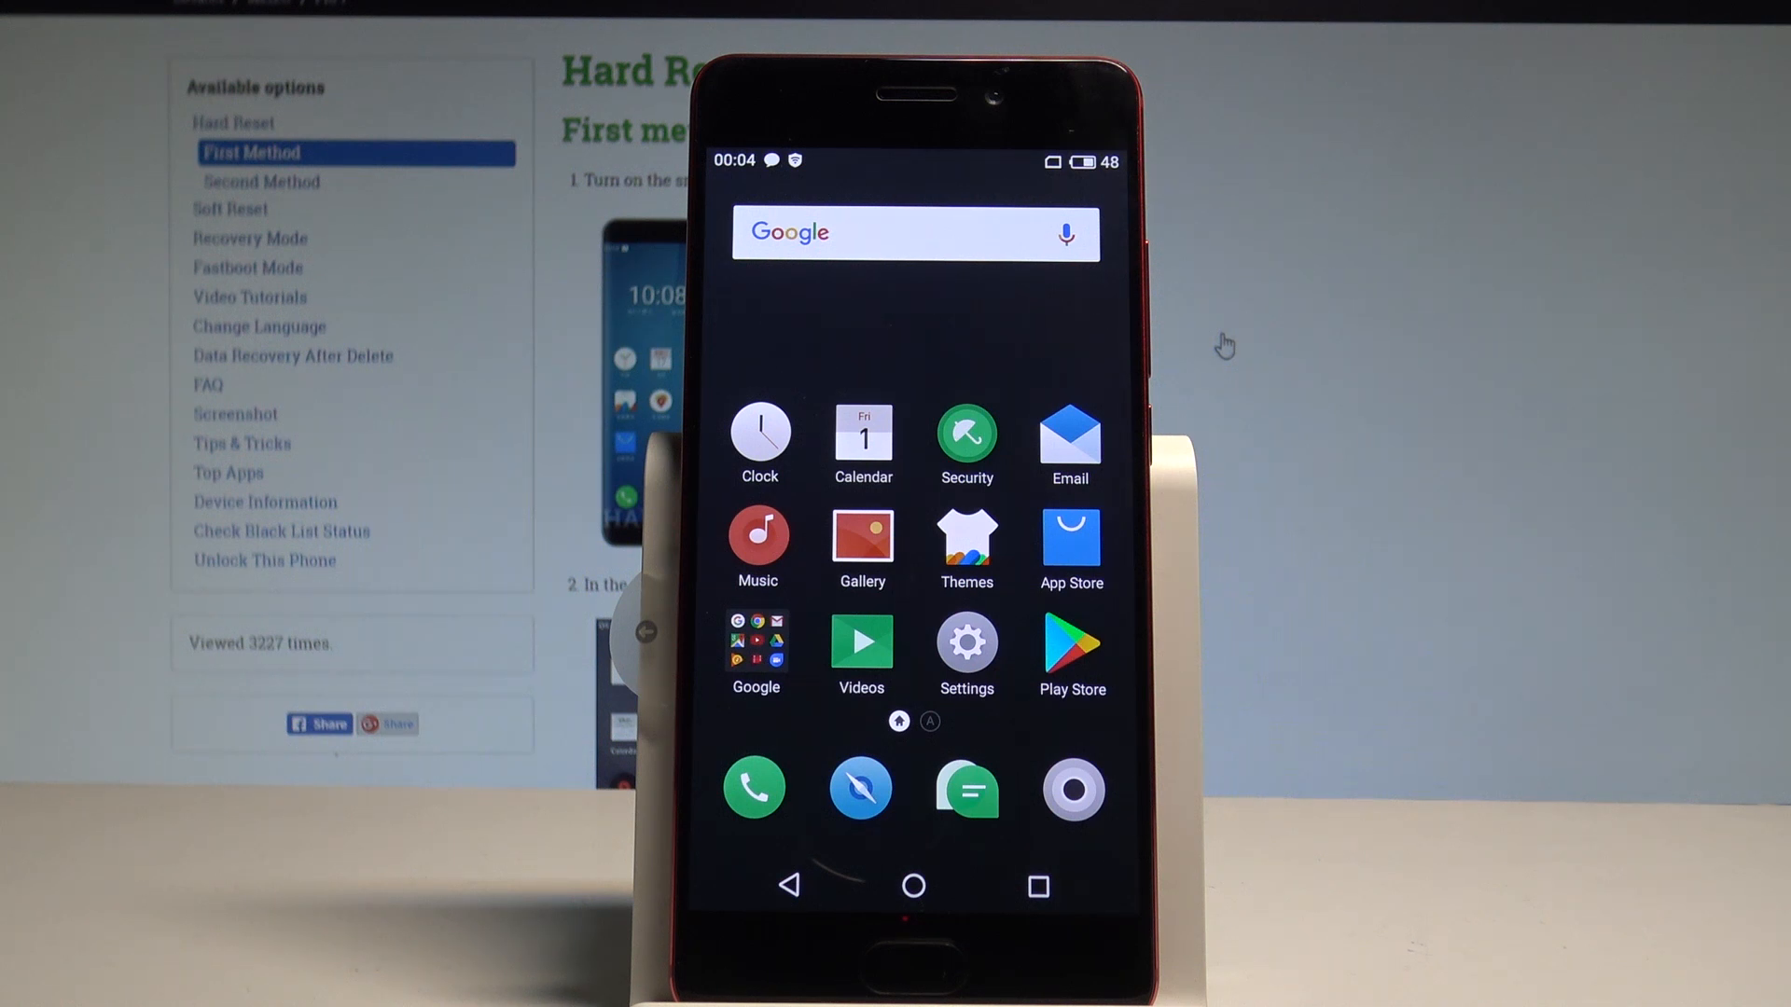
Step: Launch Settings from the home screen and scroll to the System section
click(965, 654)
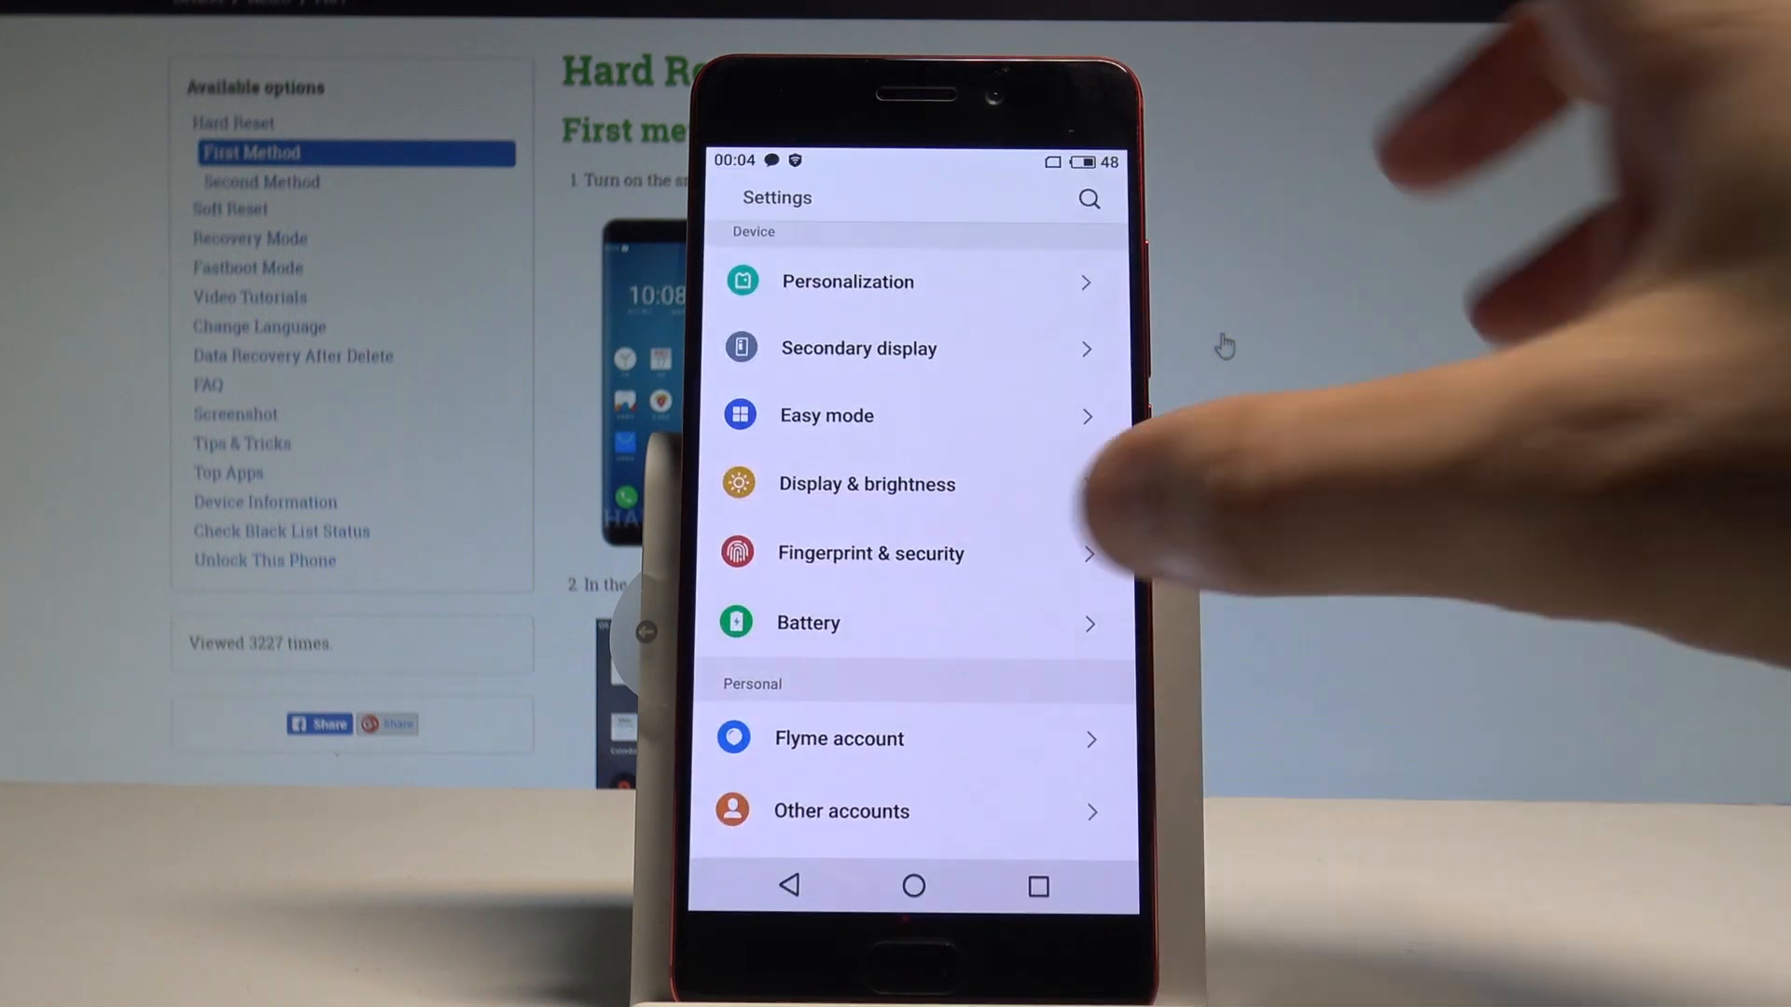
scroll(down, 3)
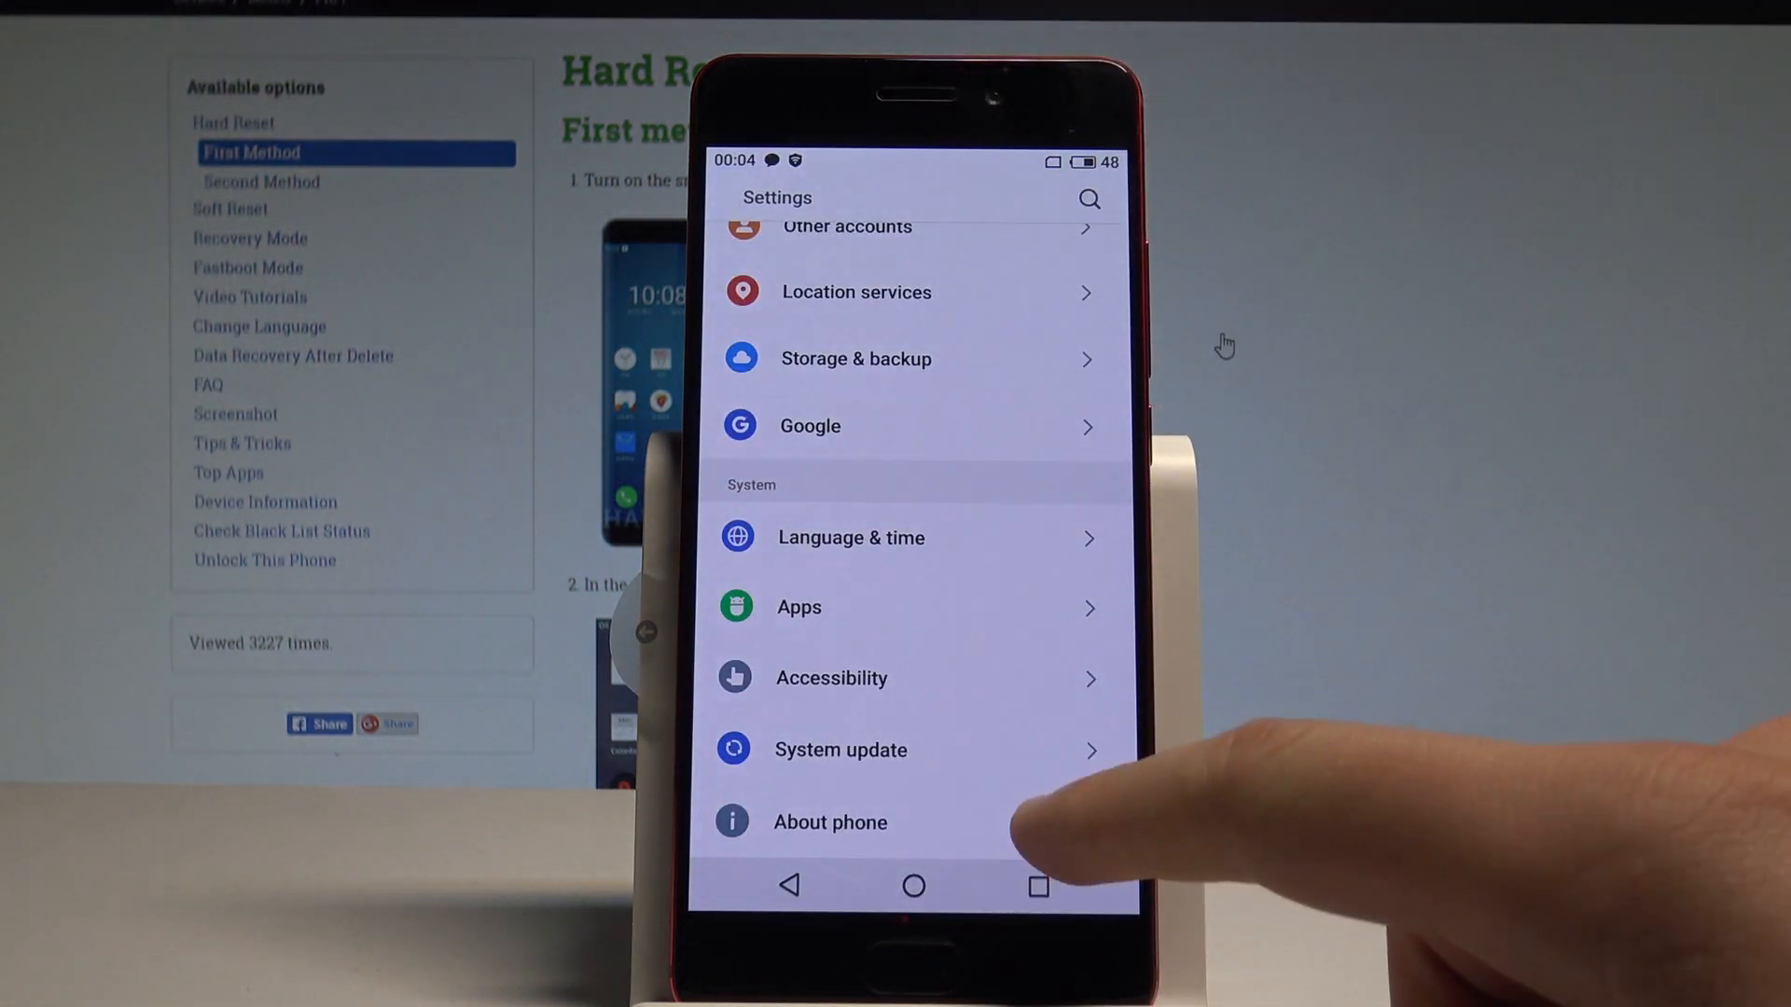
Step: In About phone, tap Build number until developer mode unlocks, then go back to the main list
click(830, 823)
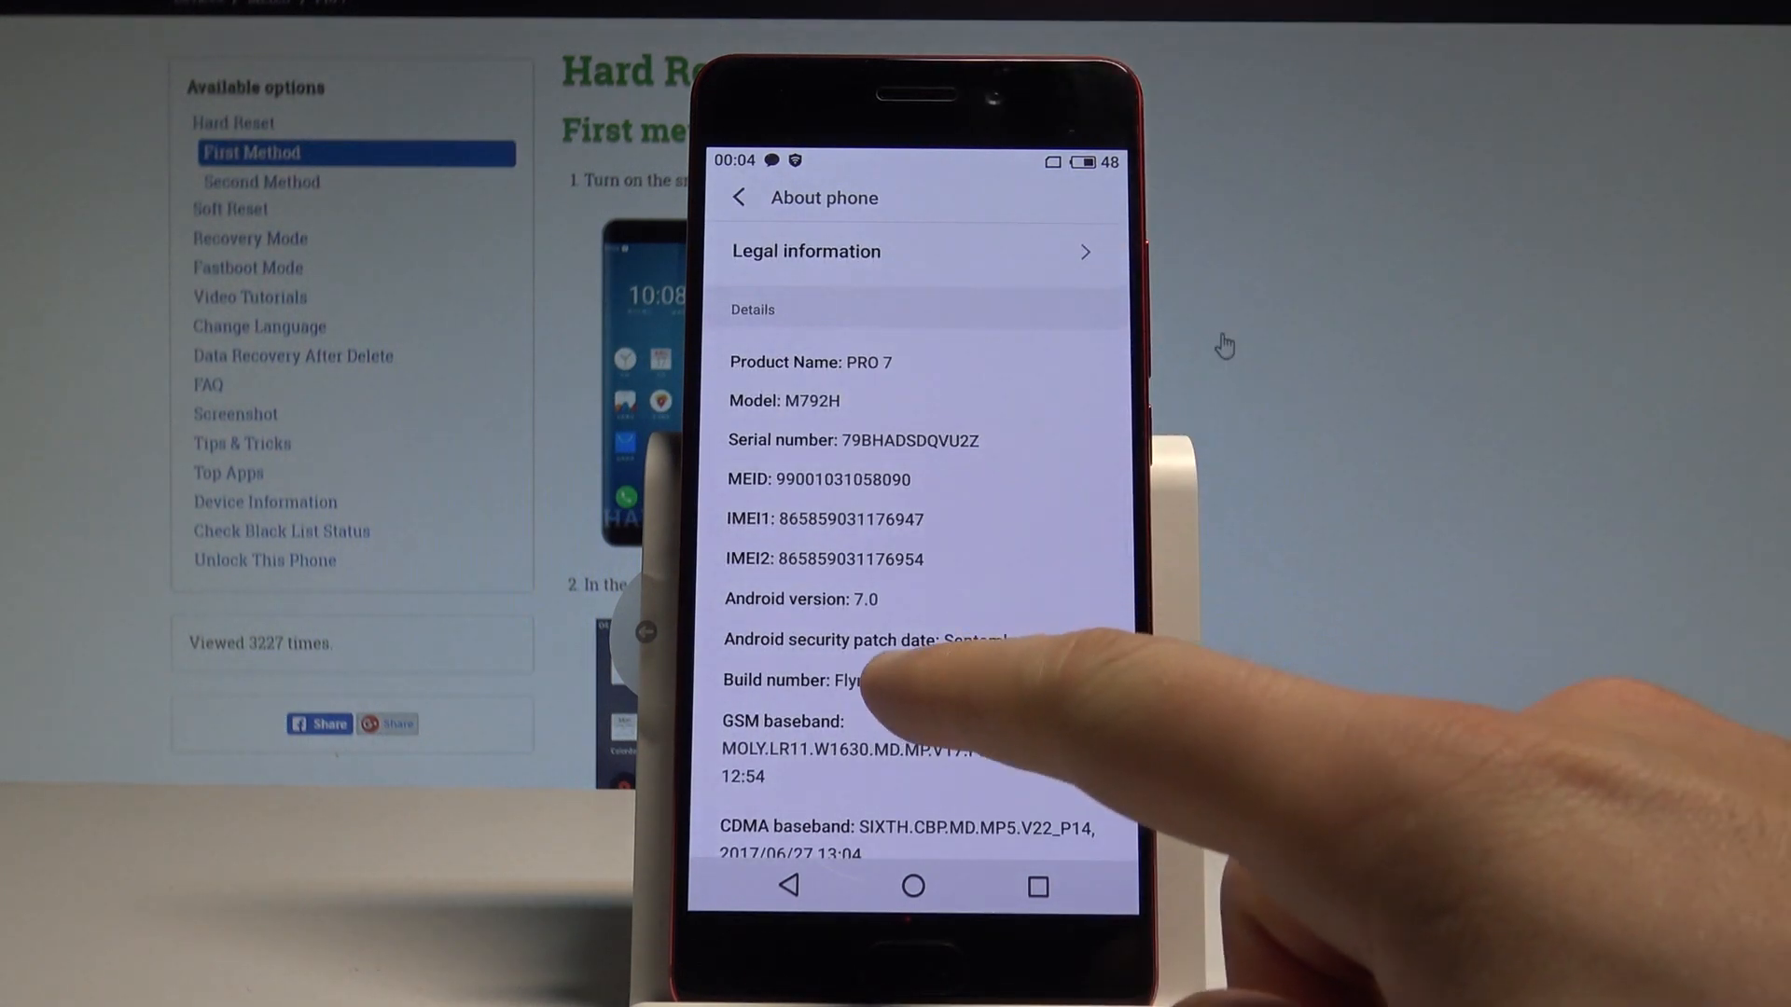
click(817, 680)
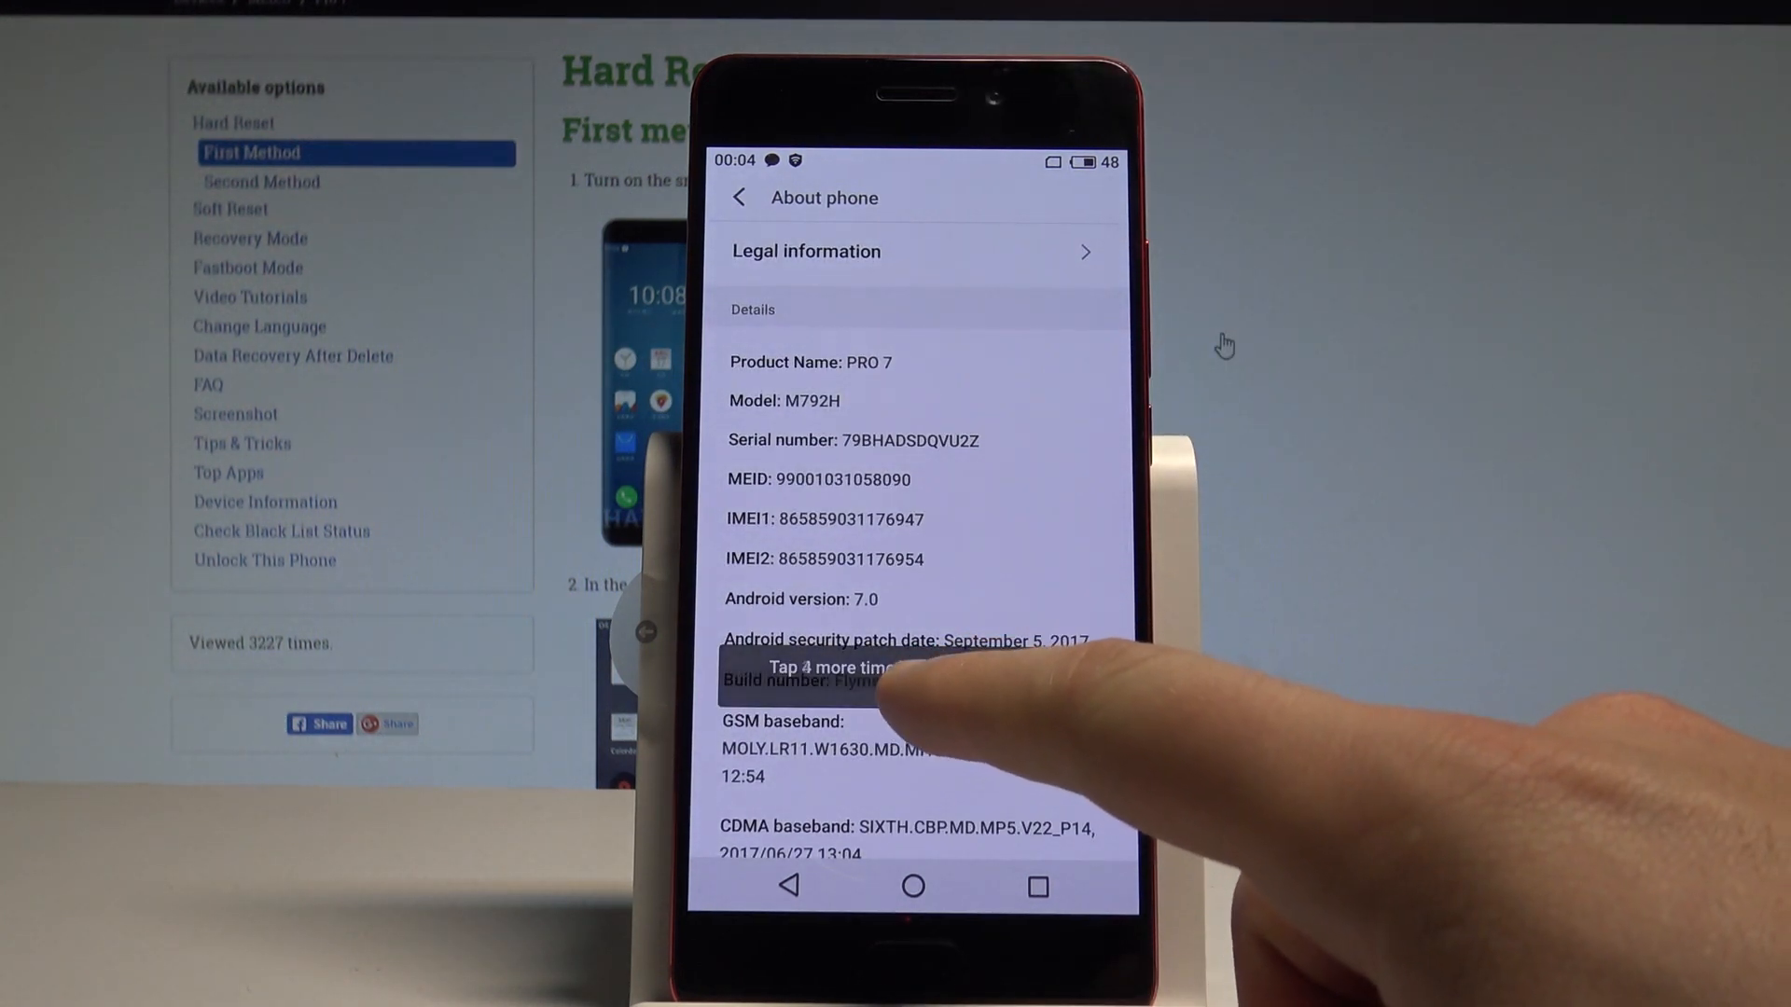
click(800, 679)
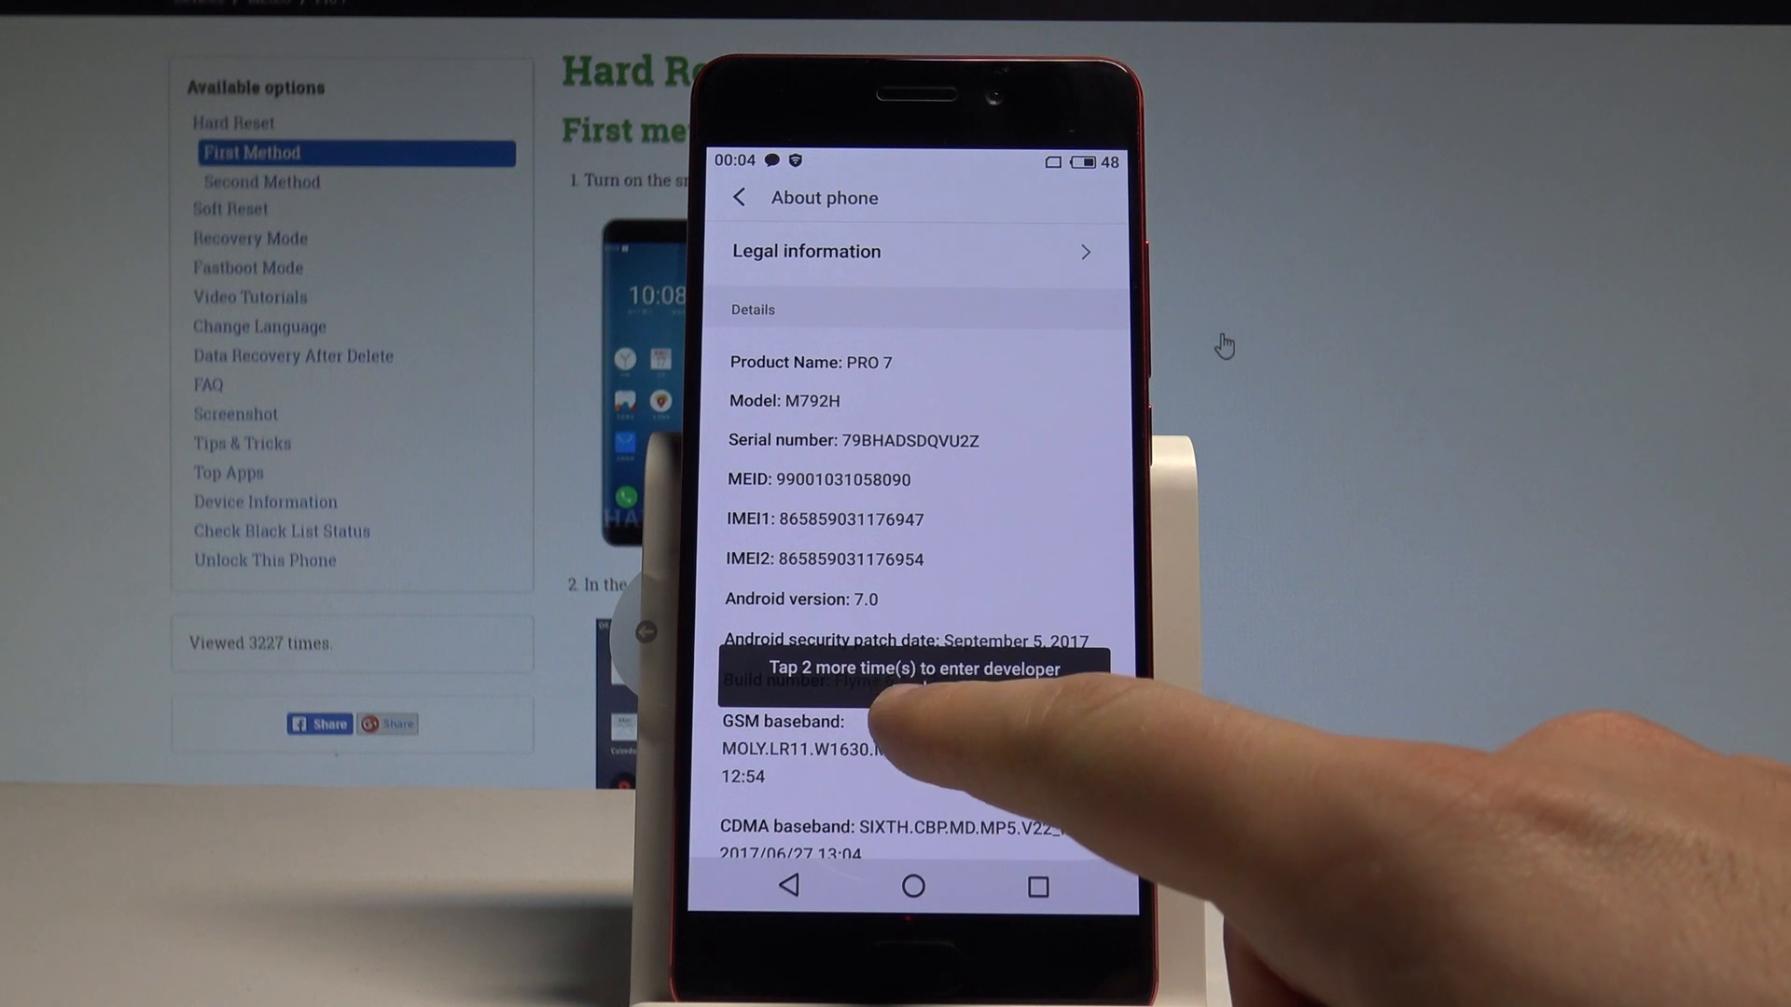
click(861, 696)
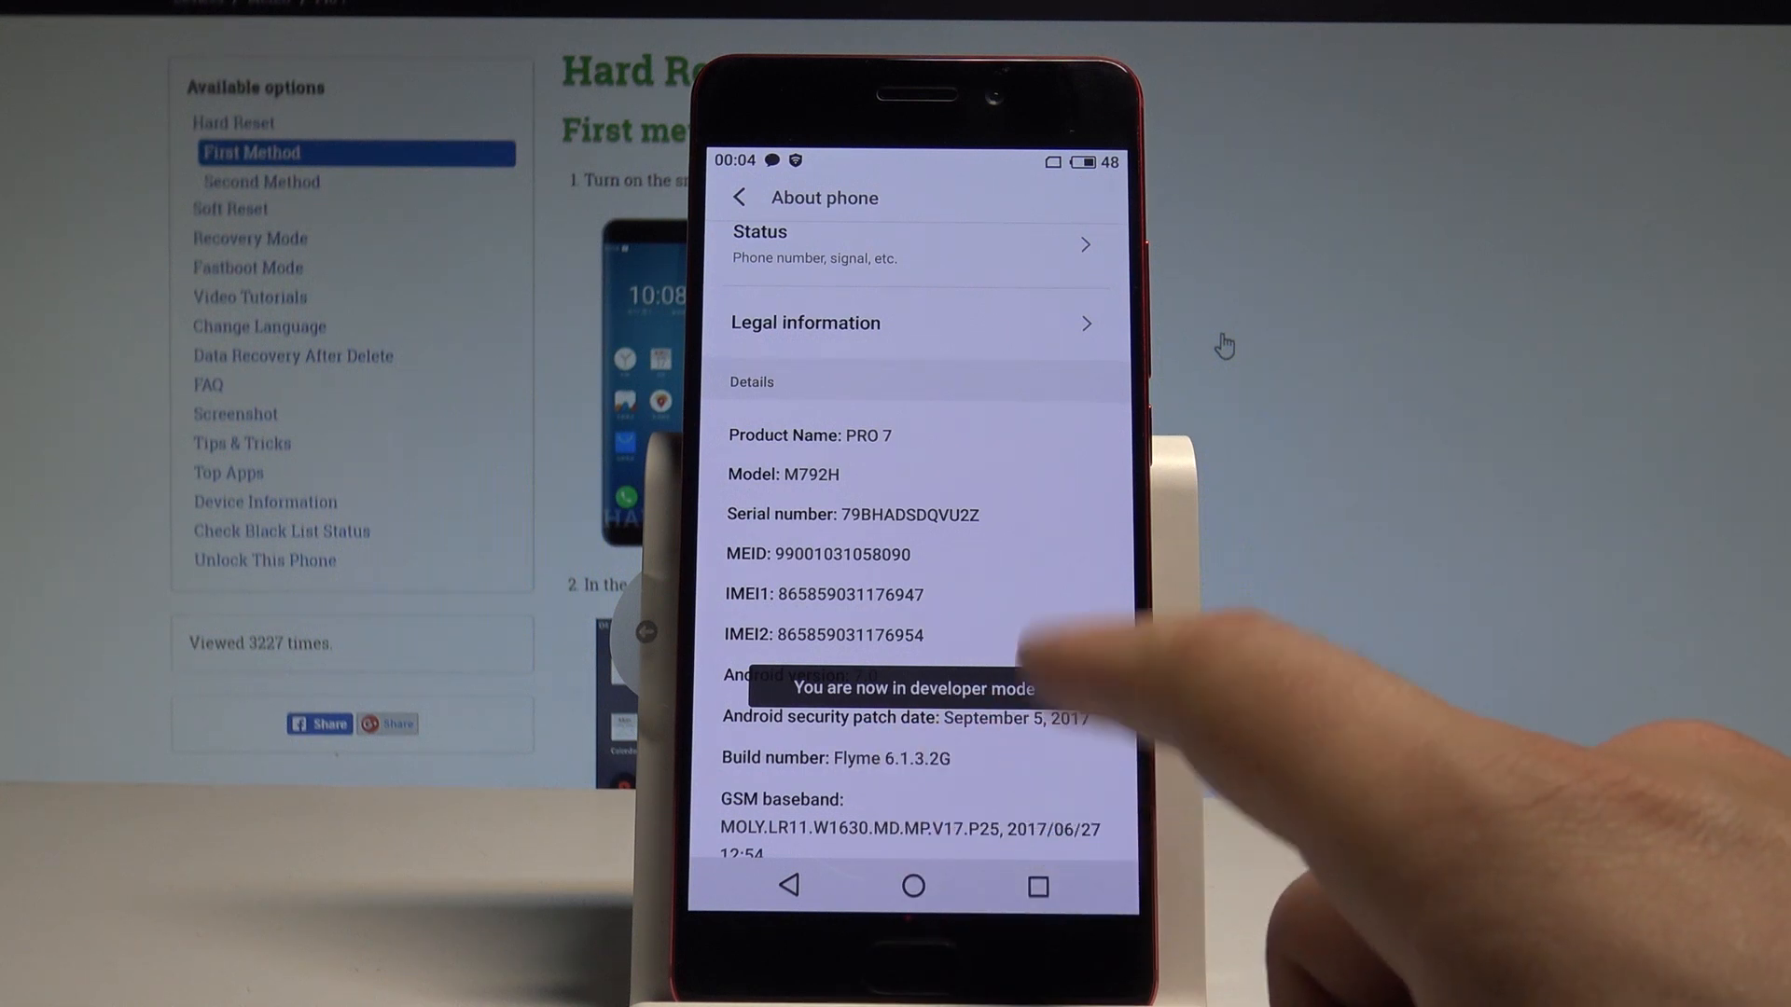
scroll(down, 3)
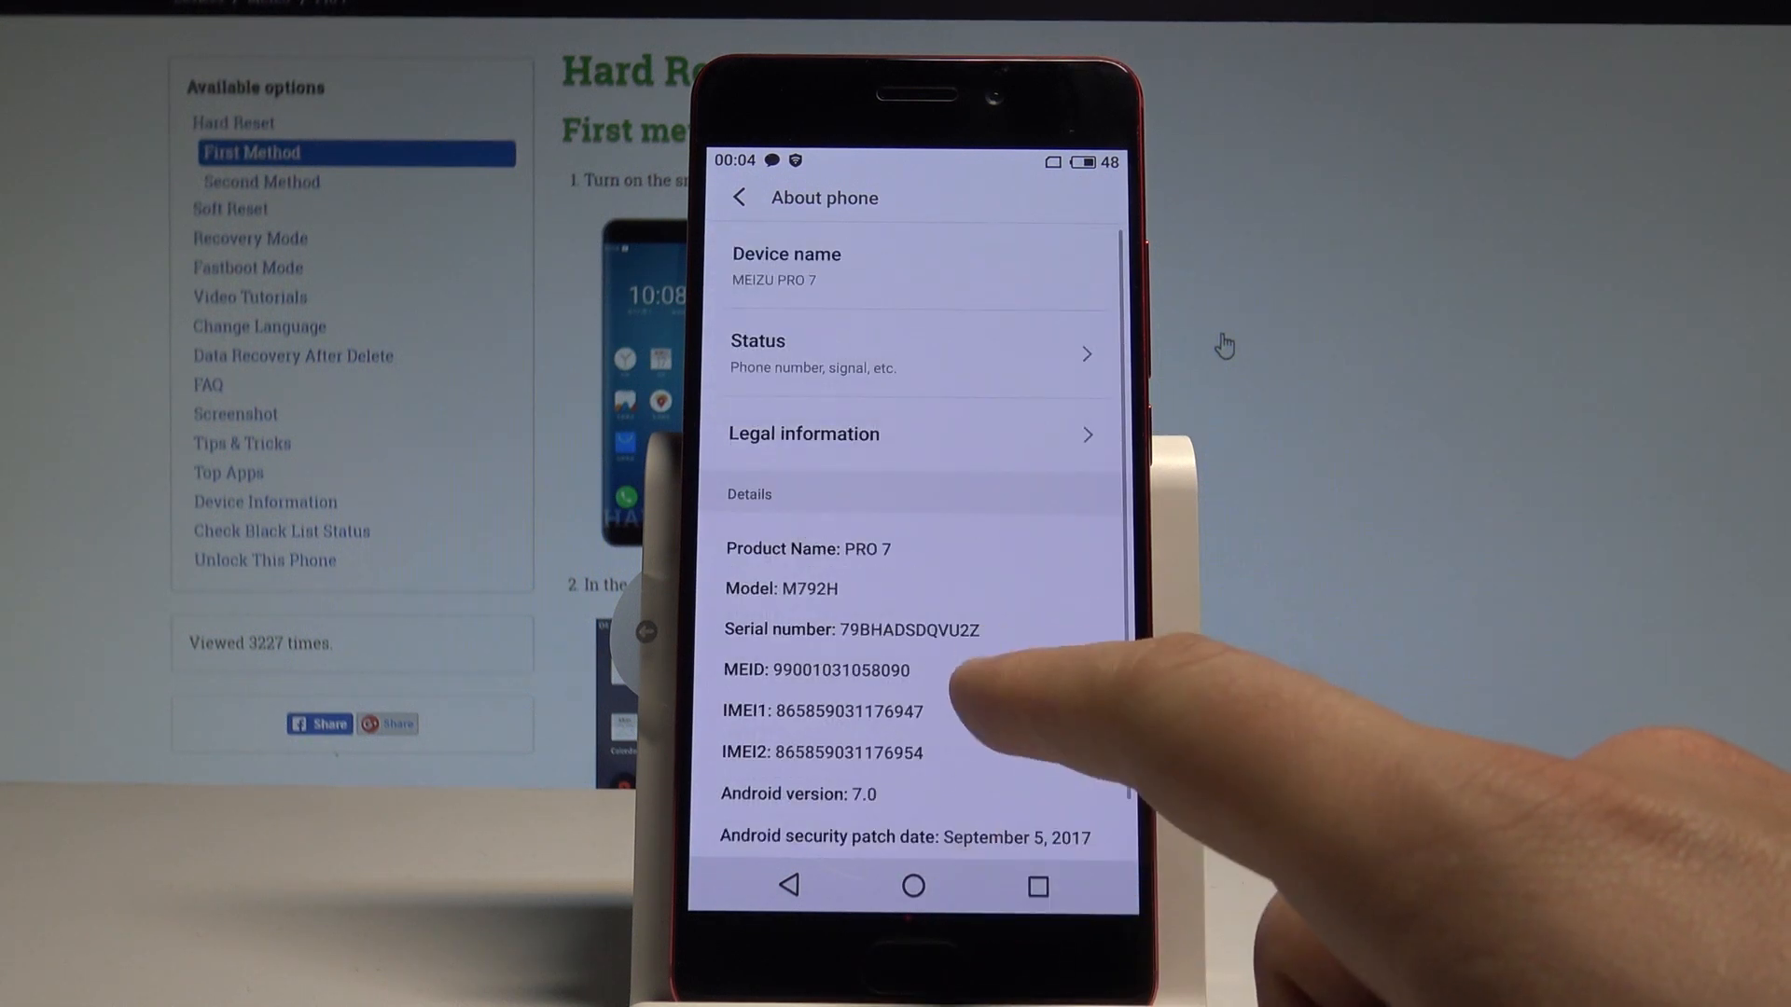
click(739, 196)
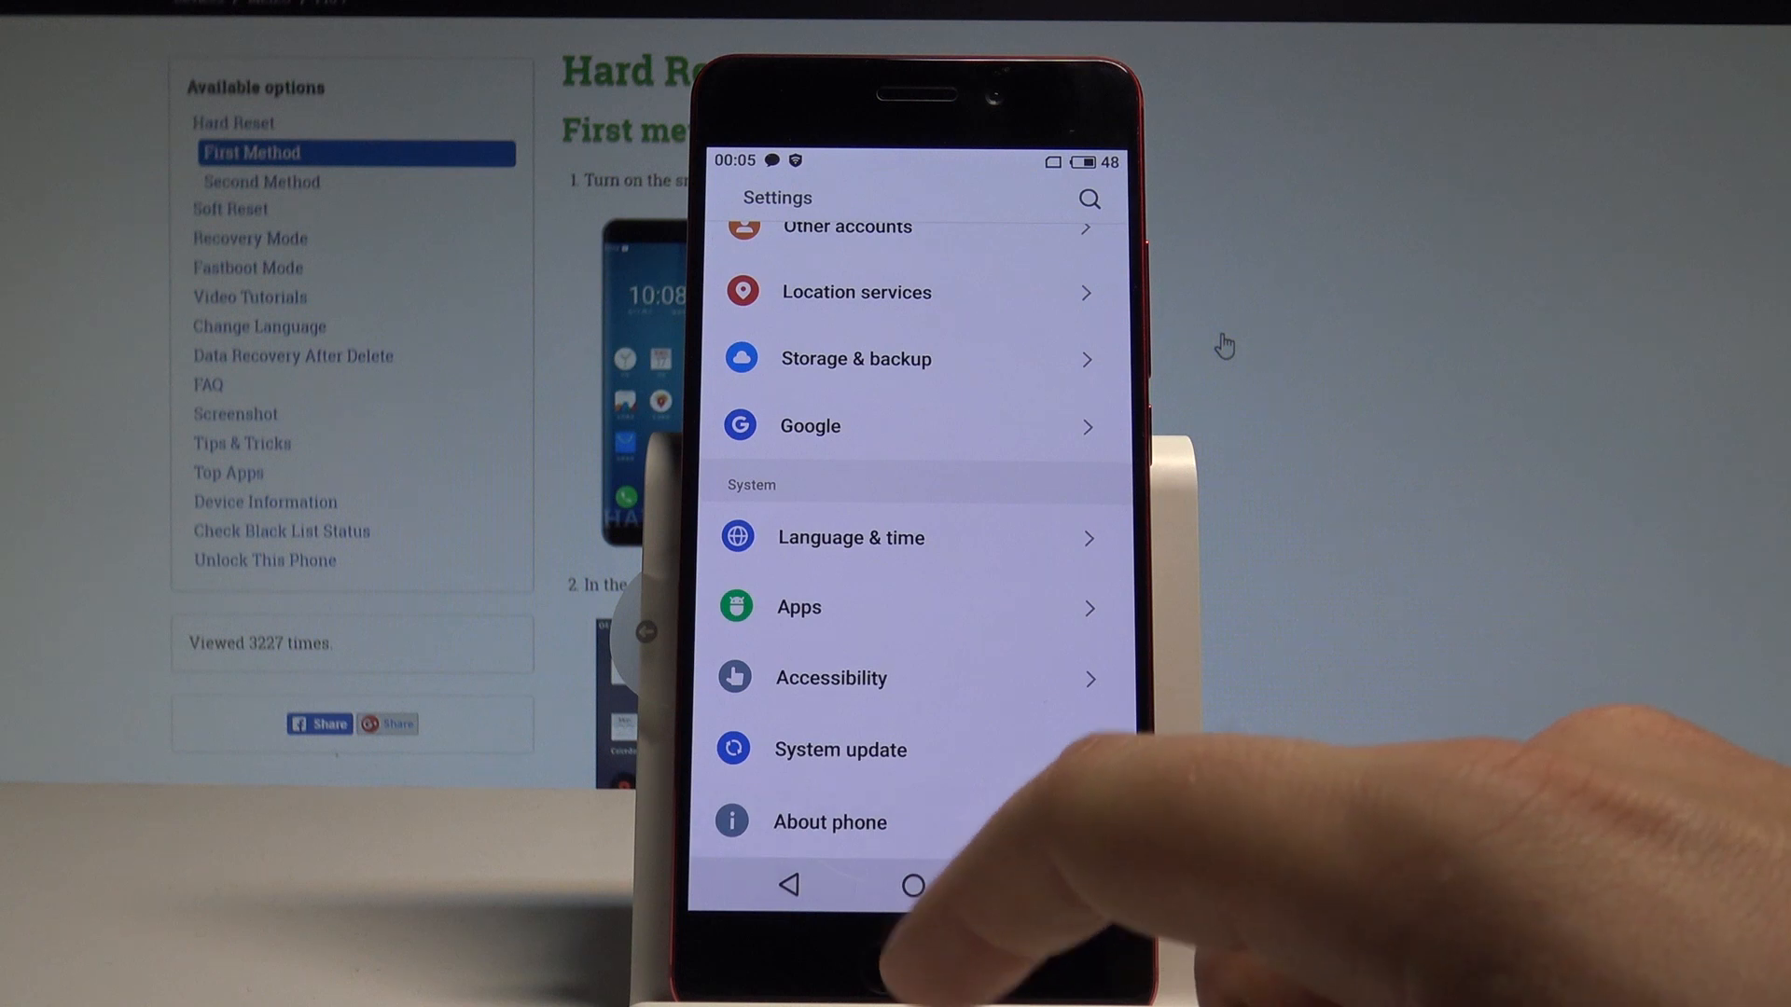
Step: Search the settings for 'dev' and enter the Enable developer options result
click(1085, 198)
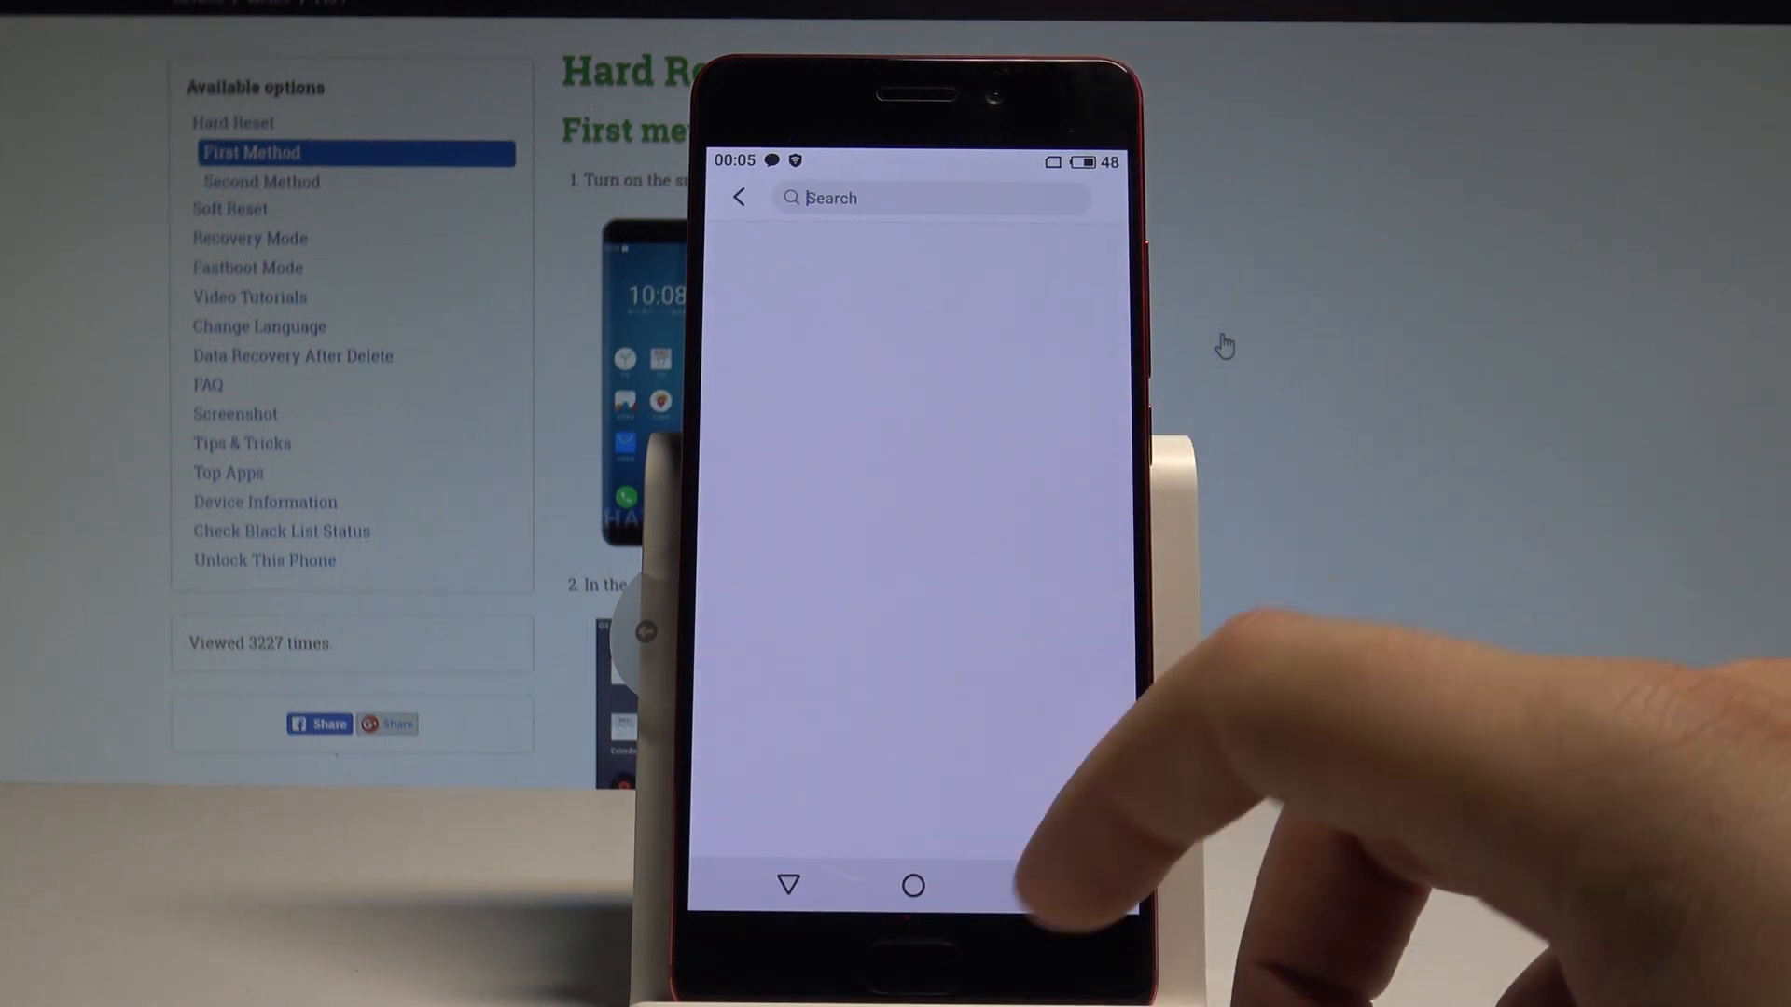
text(de)
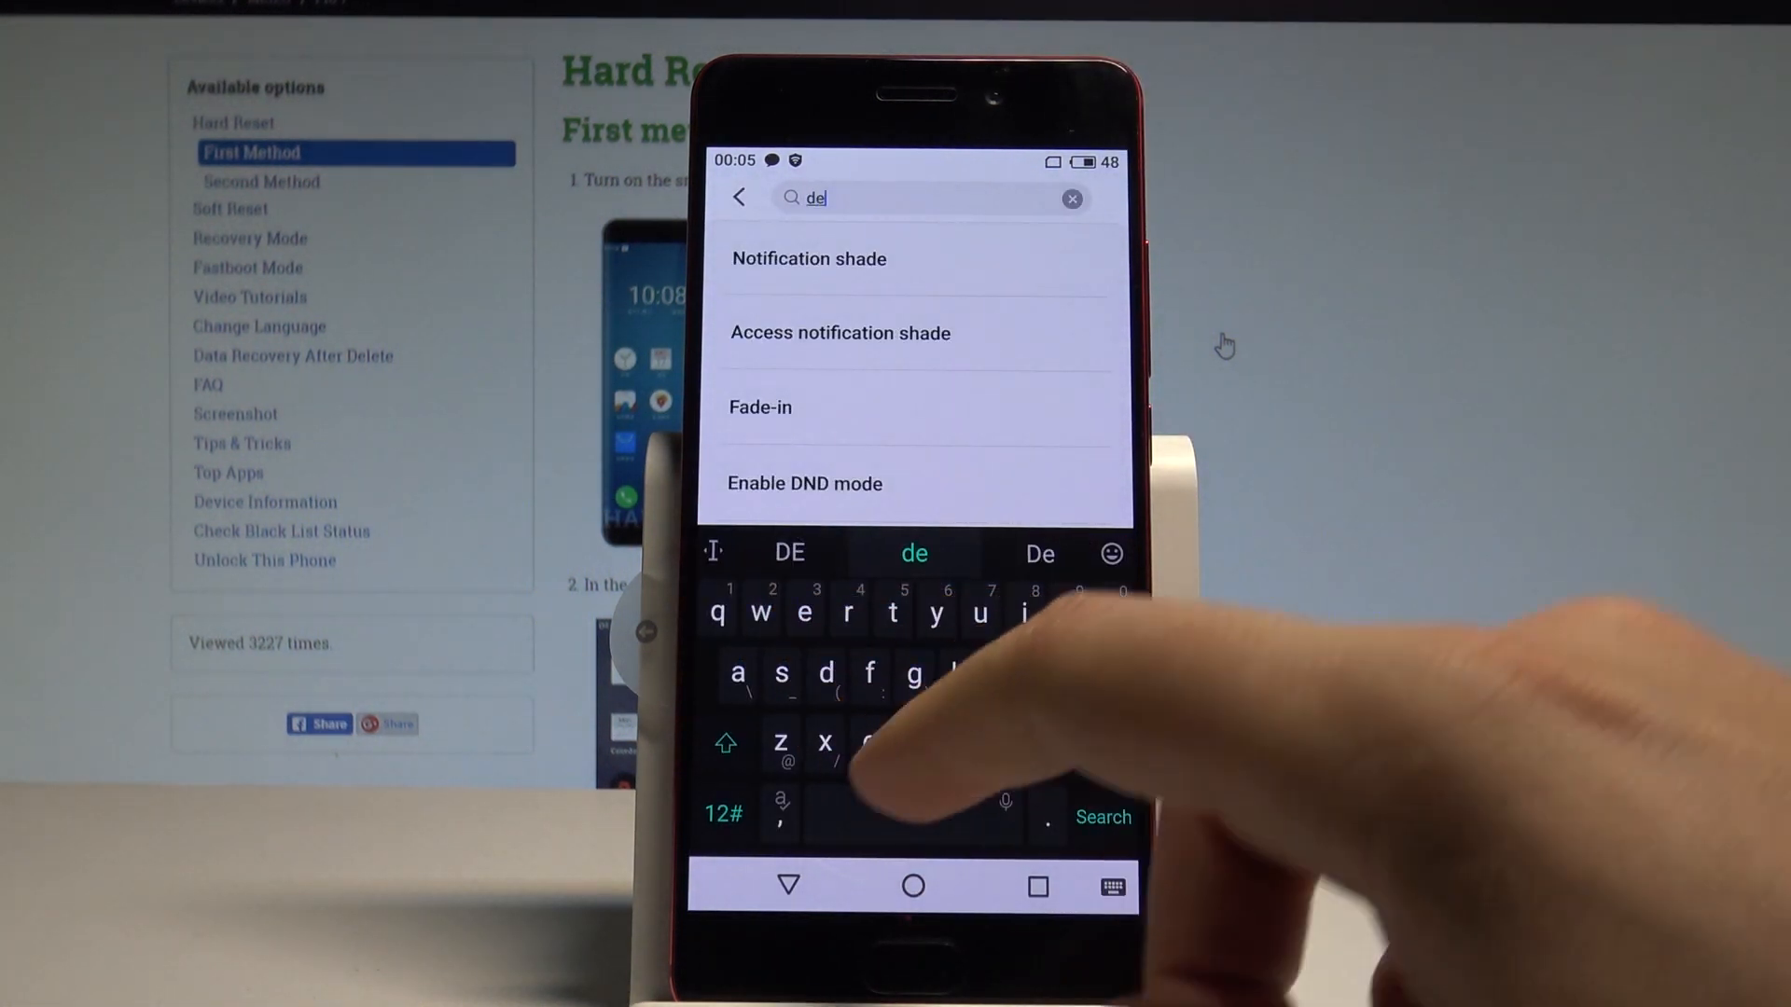
text(v)
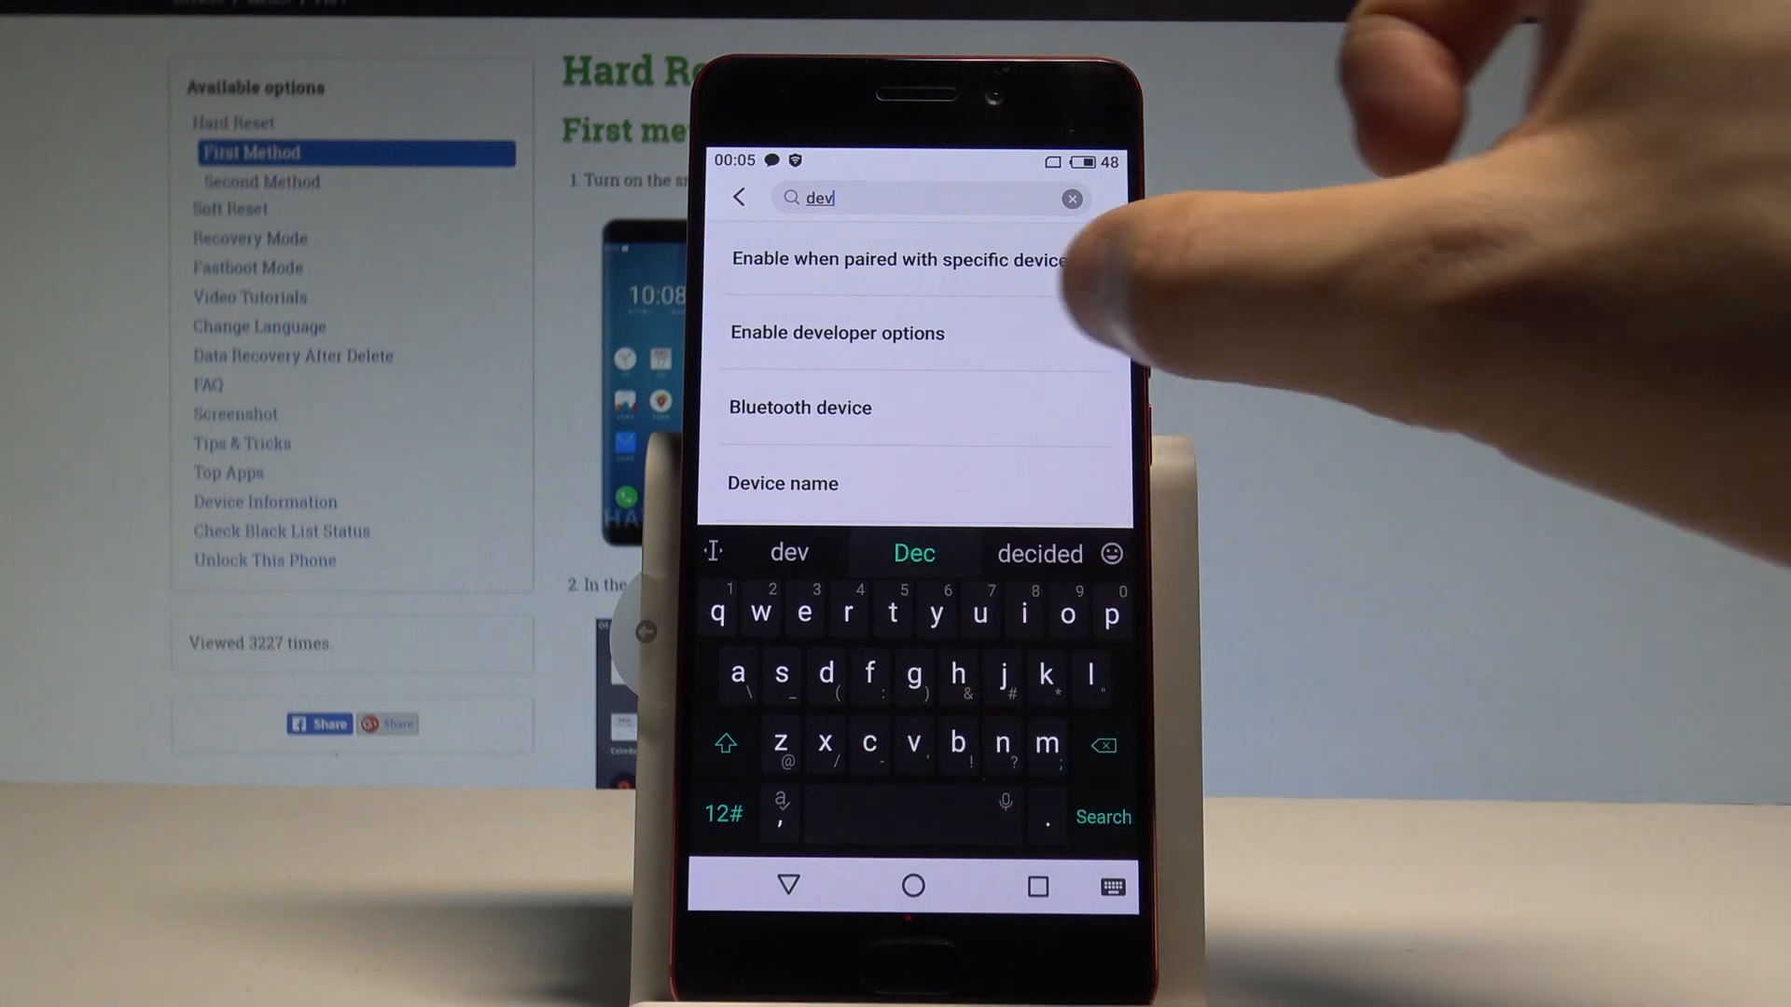
click(837, 332)
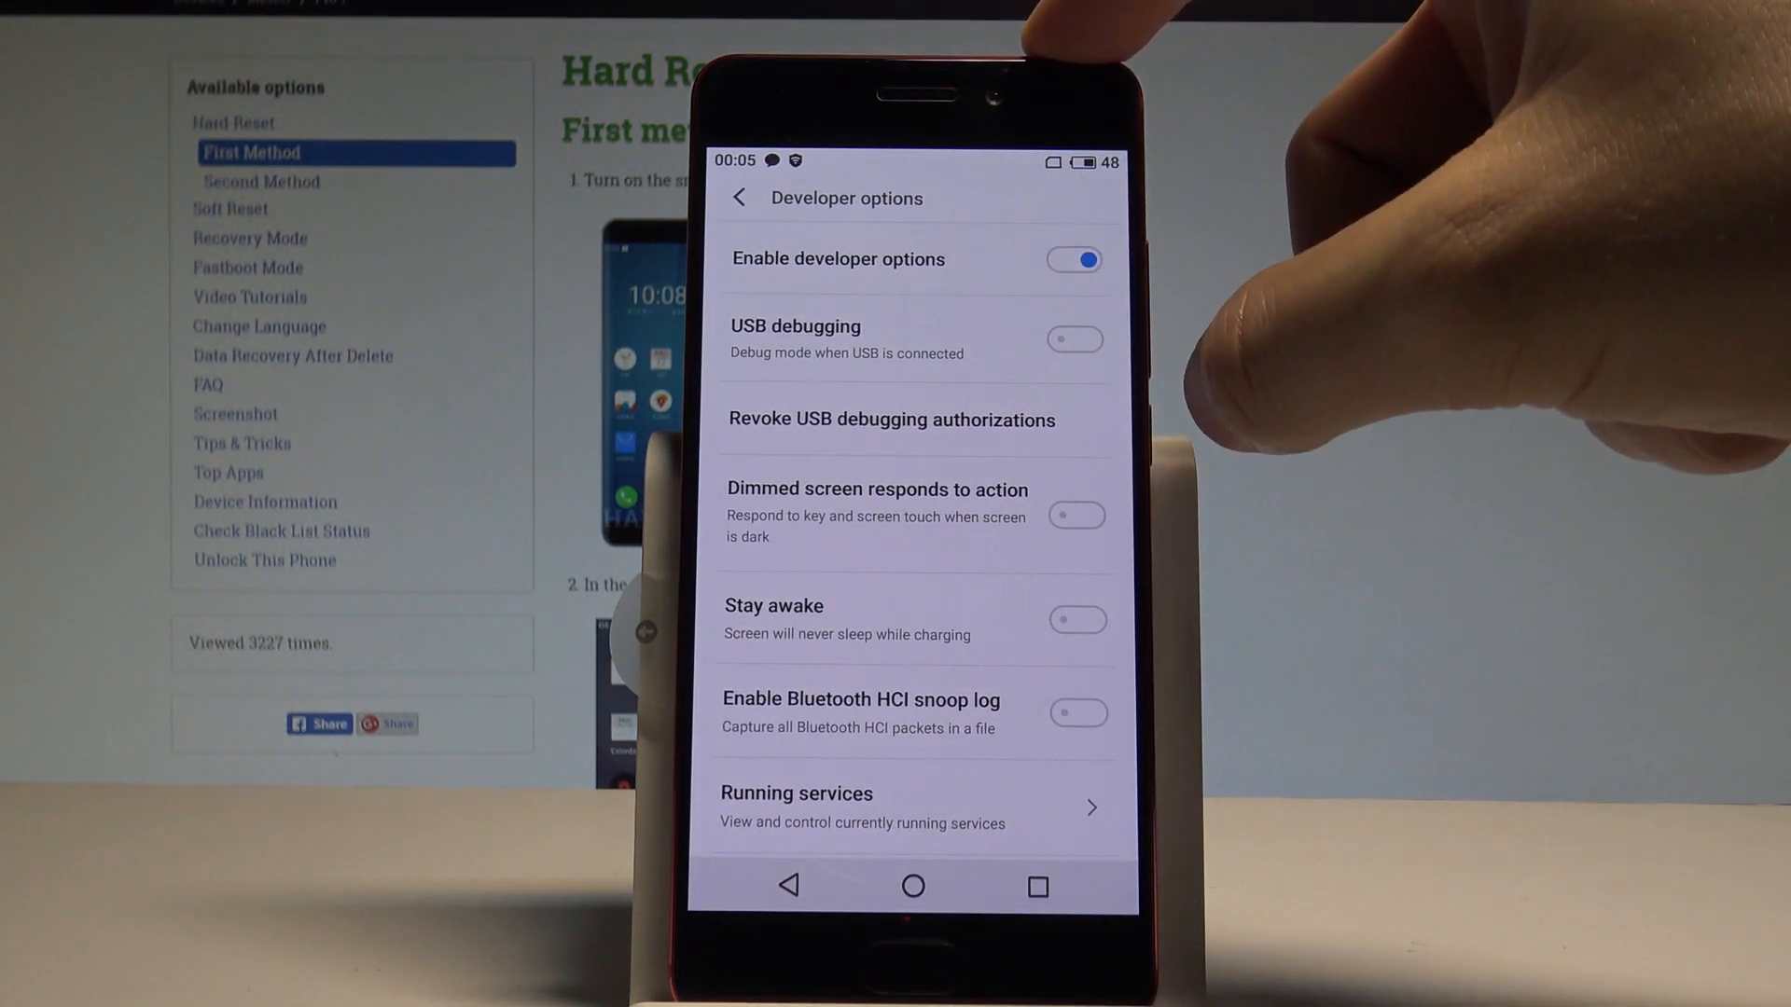
Step: Switch USB debugging on and confirm with Allow
click(1073, 340)
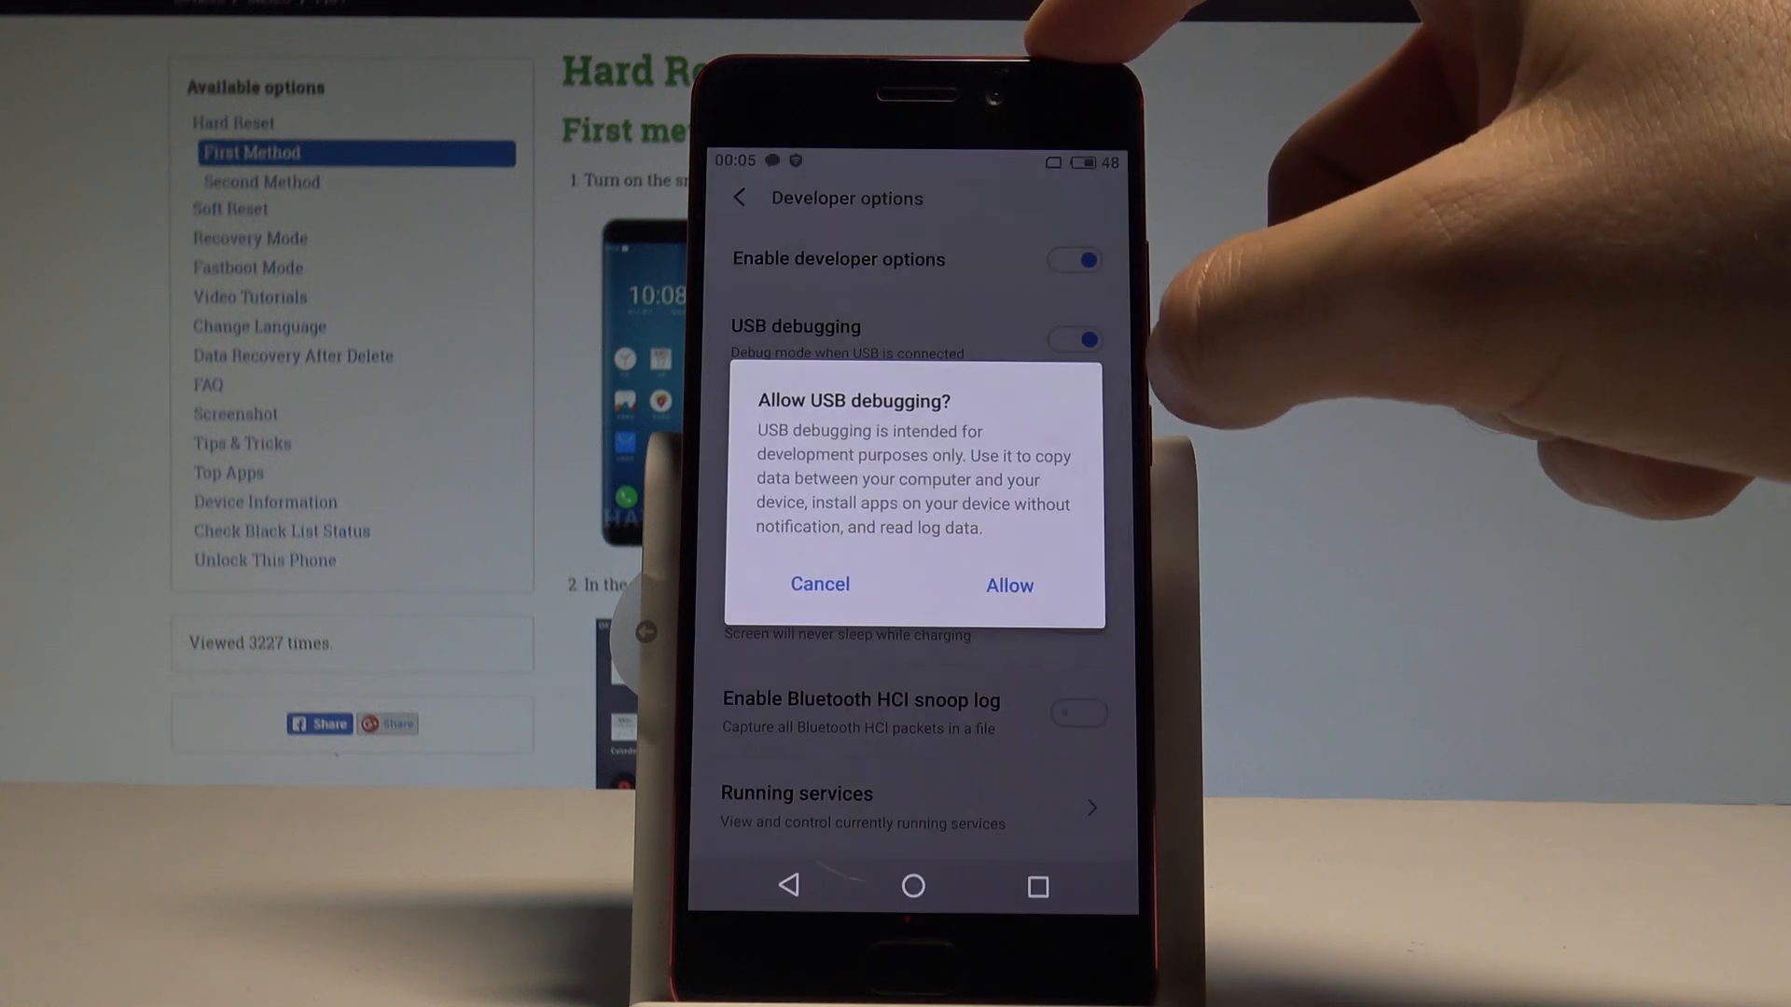
click(1007, 584)
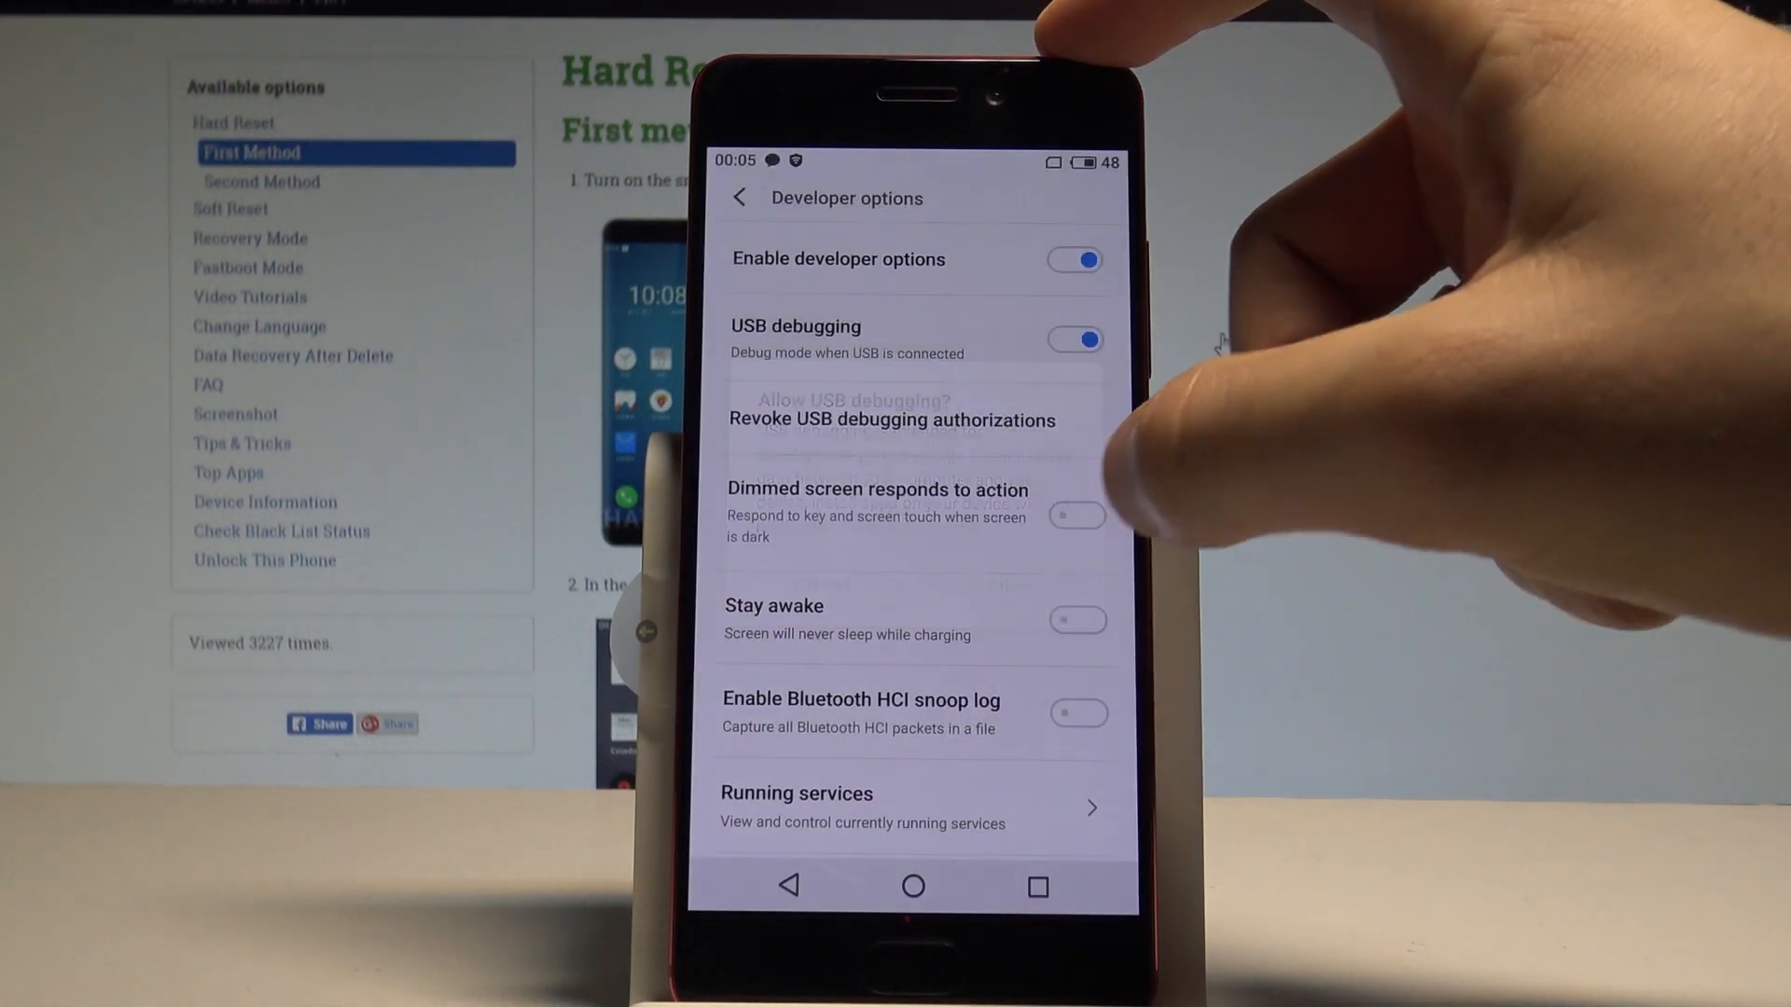
scroll(down, 3)
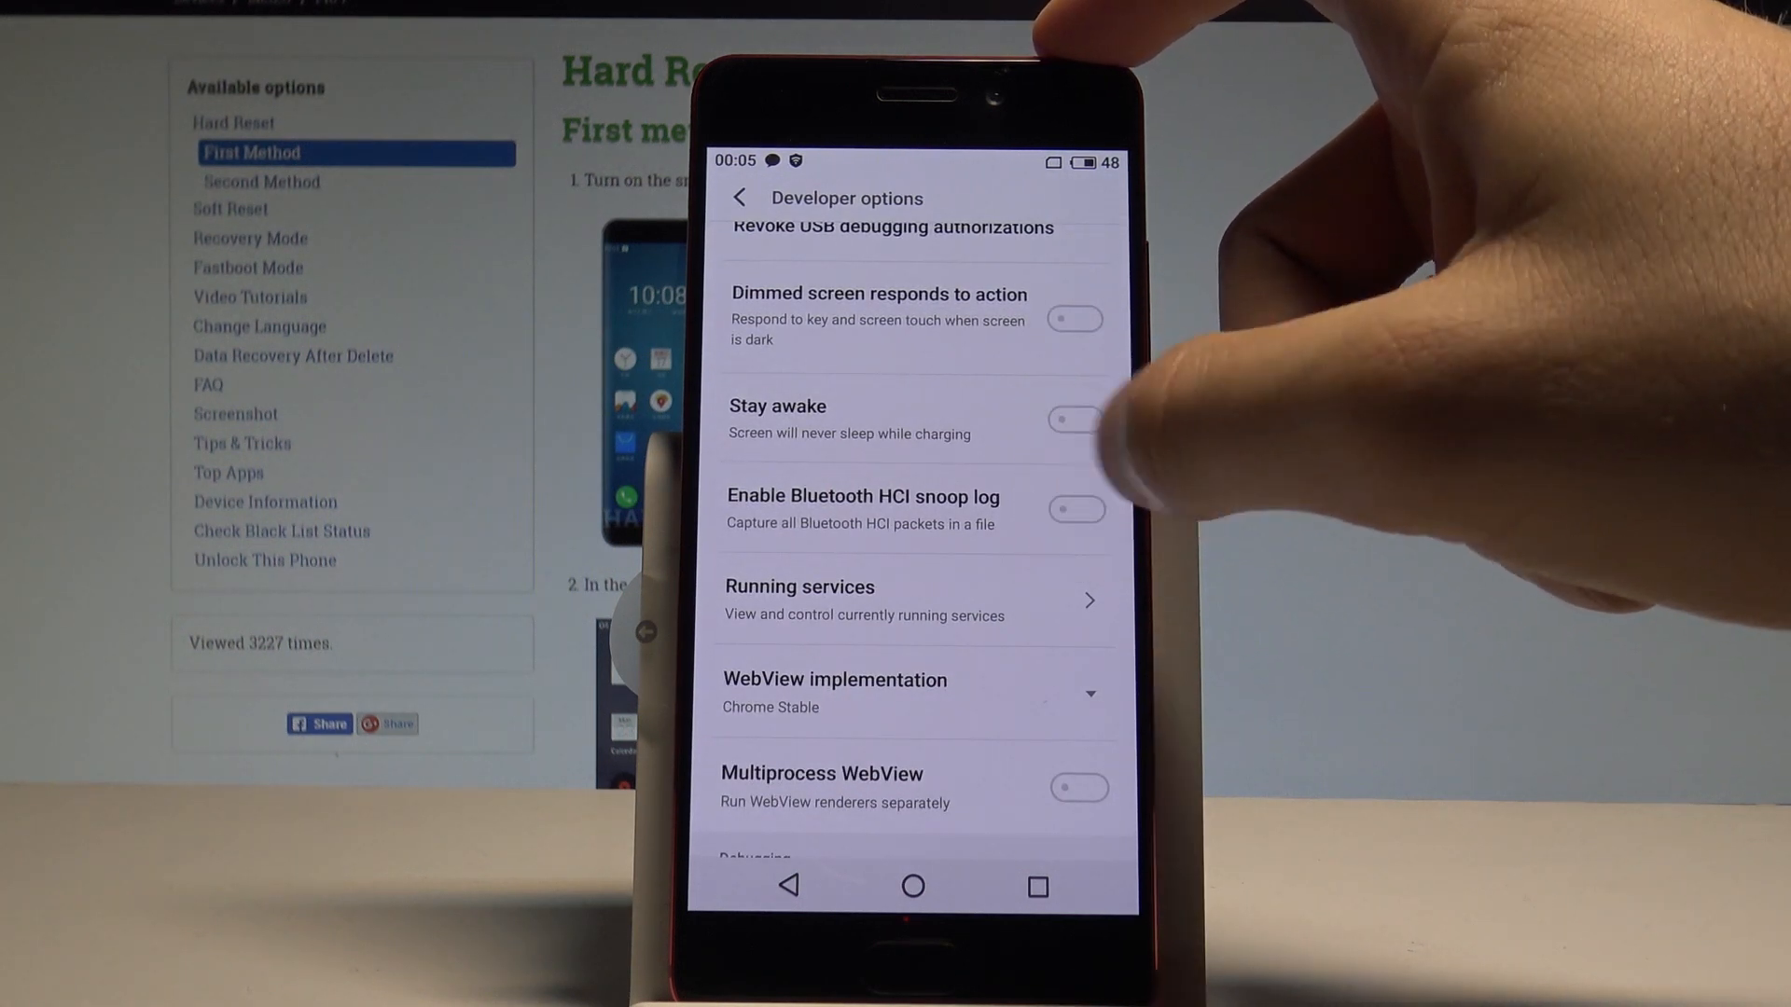
Step: Scroll through the remaining developer options, then return to the home screen
scroll(down, 3)
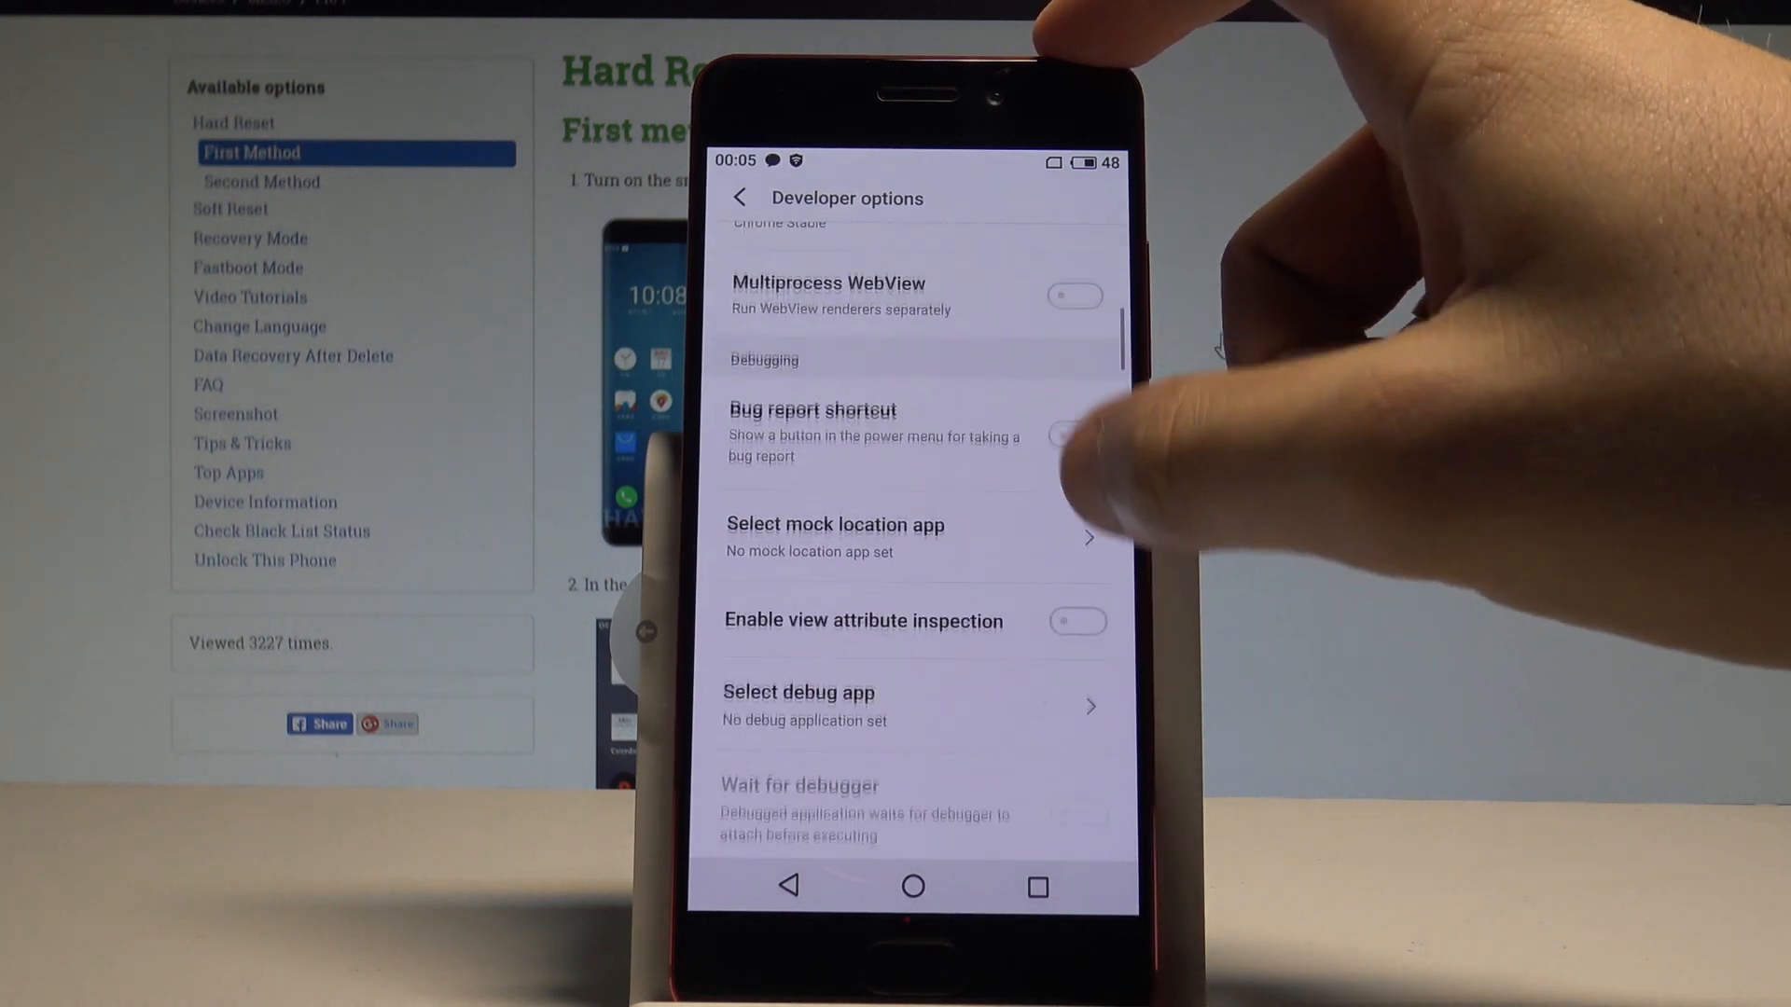
scroll(down, 3)
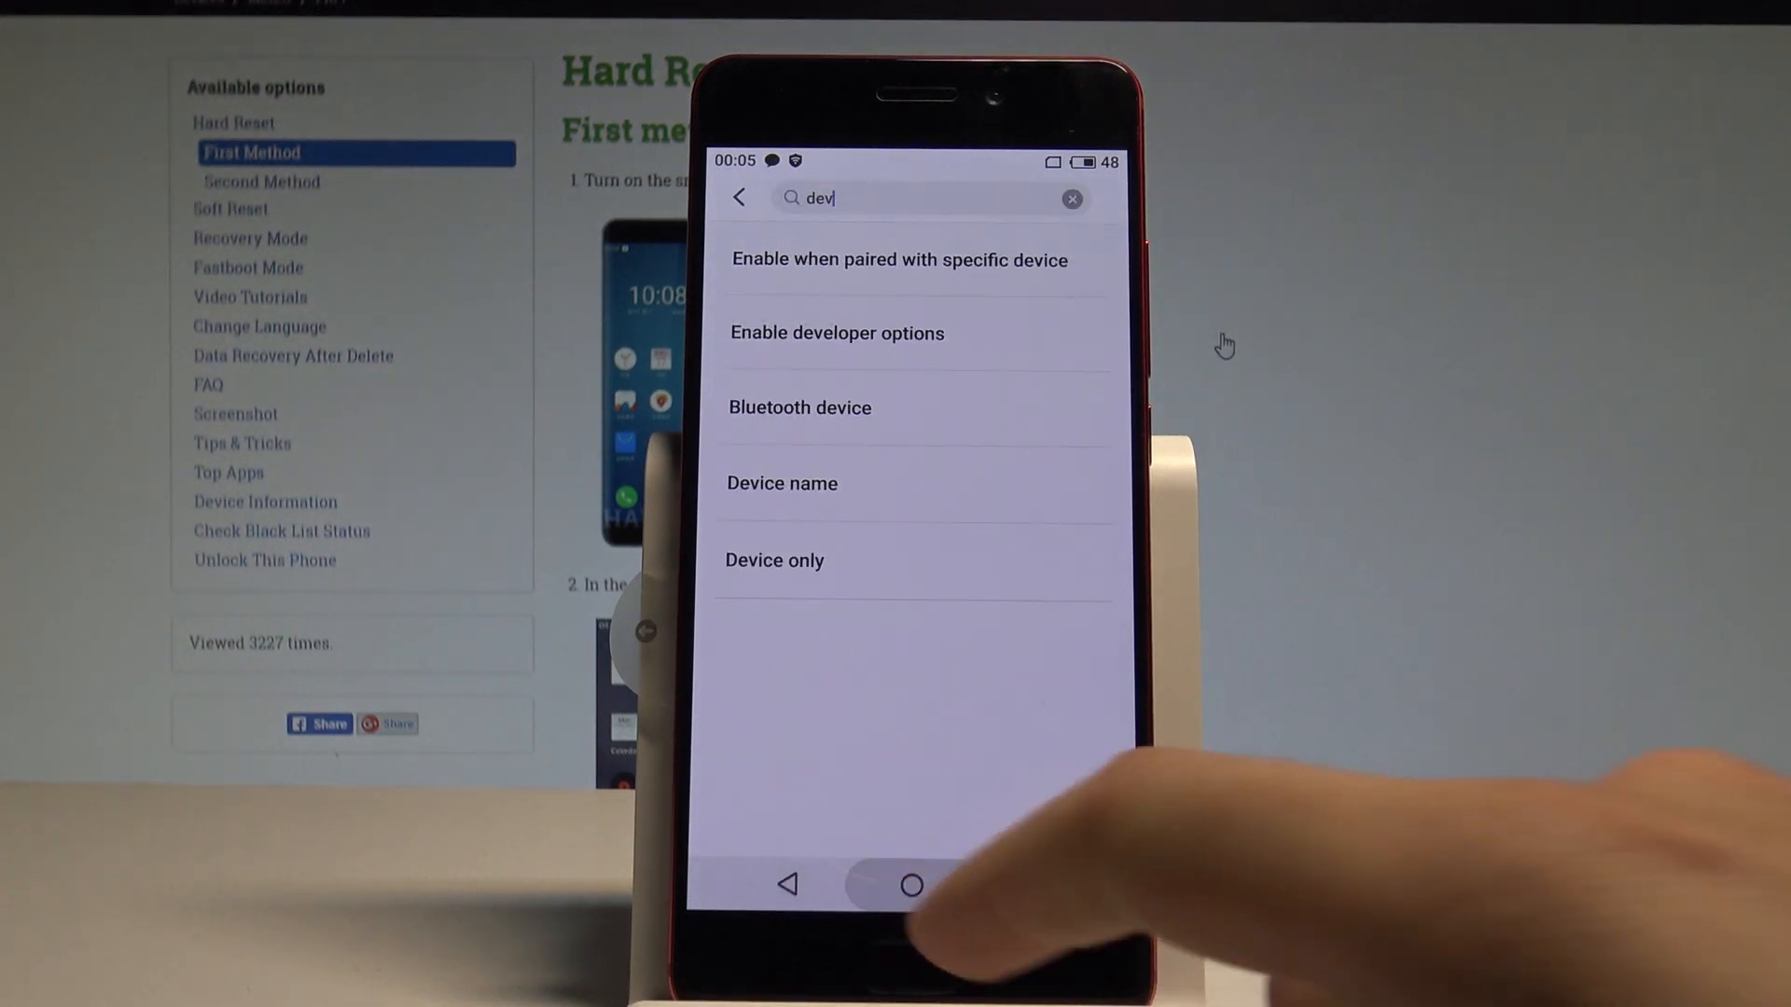
click(912, 884)
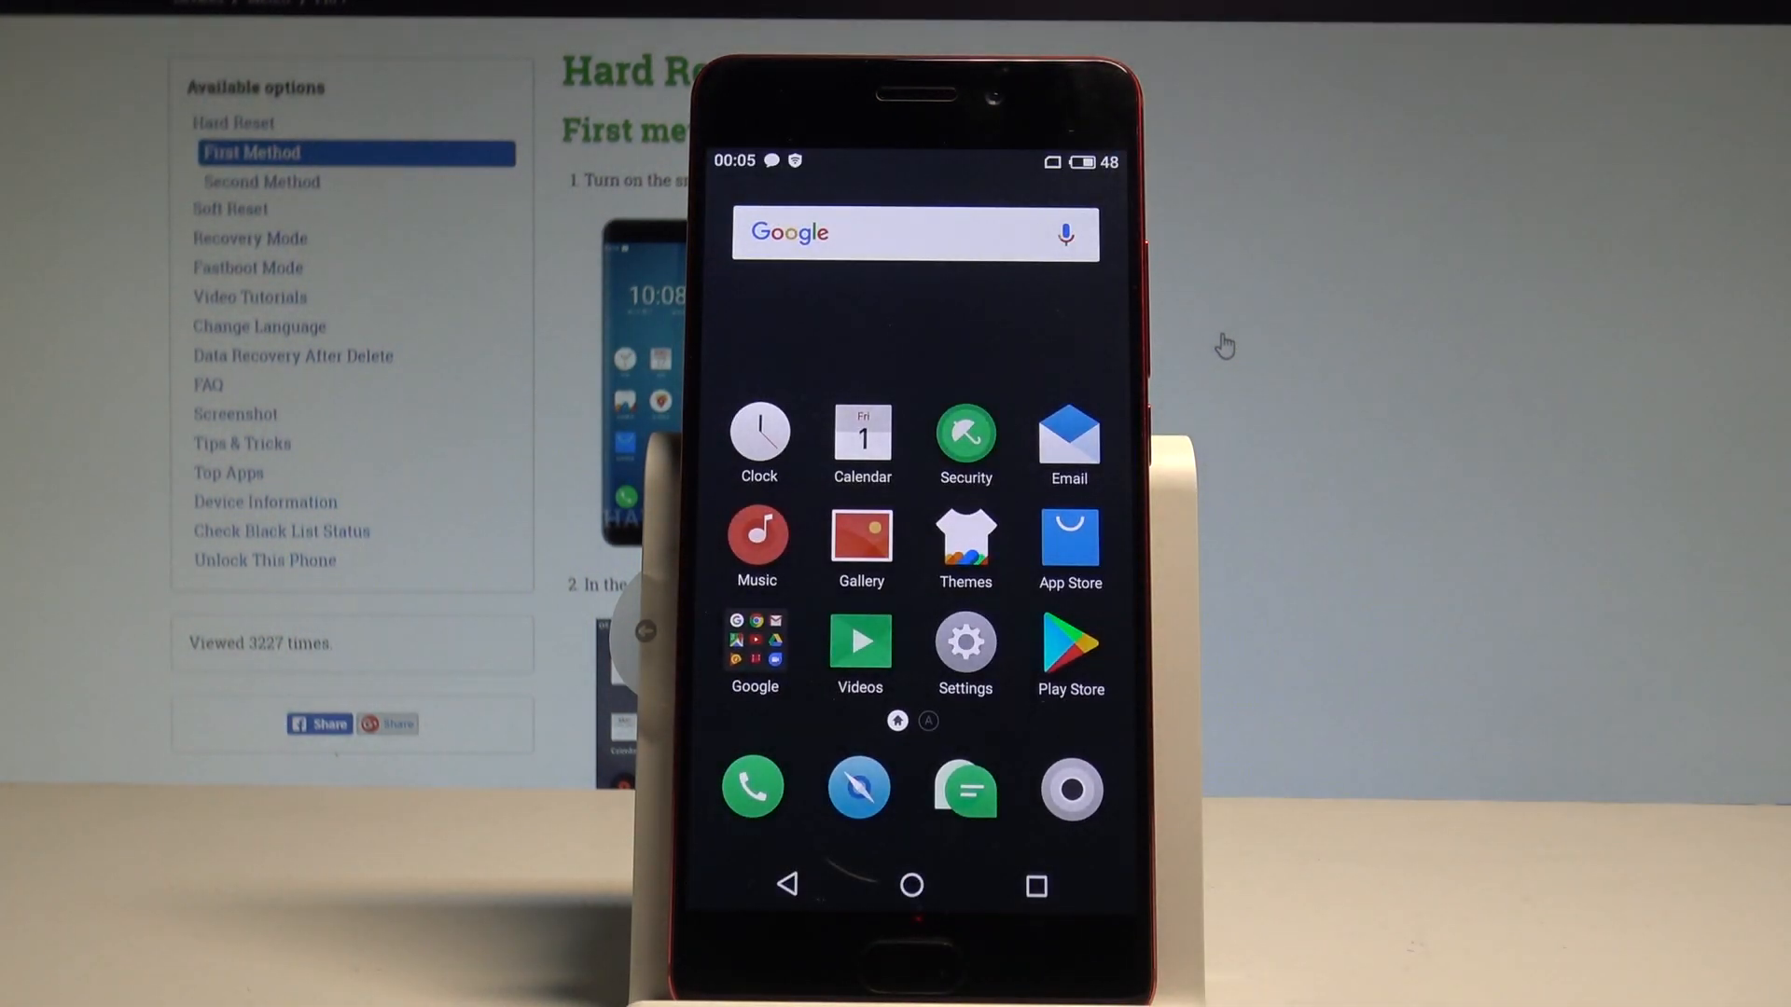